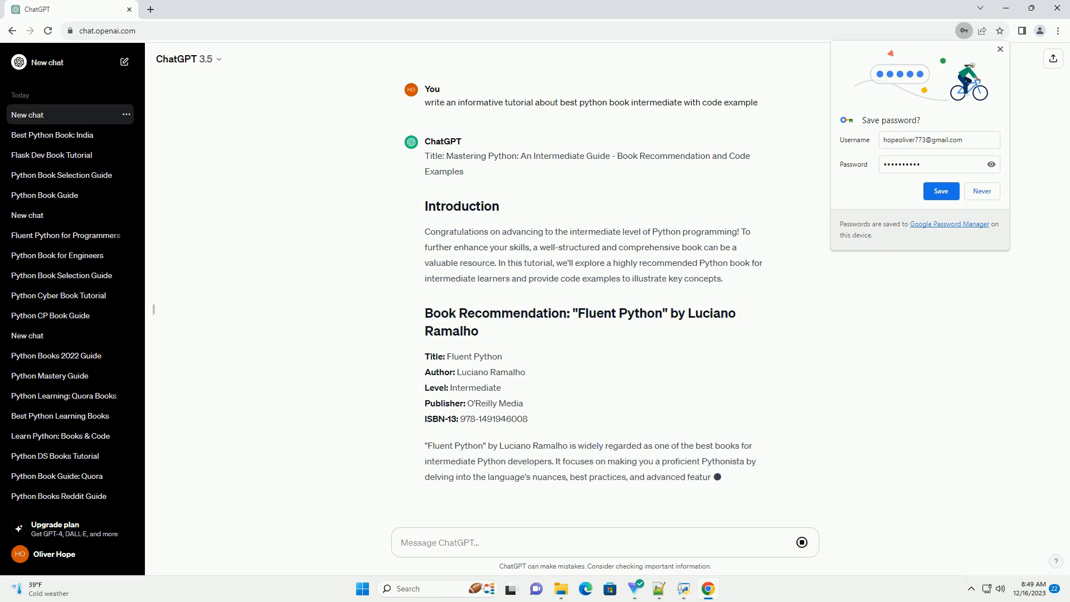
pyautogui.scroll(-3)
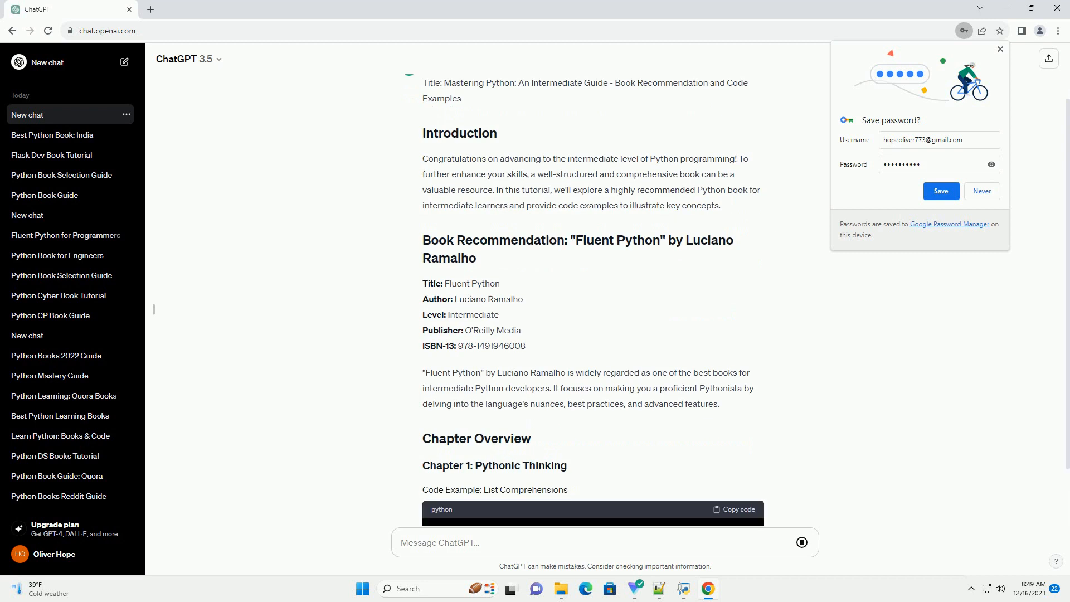
pyautogui.scroll(-3)
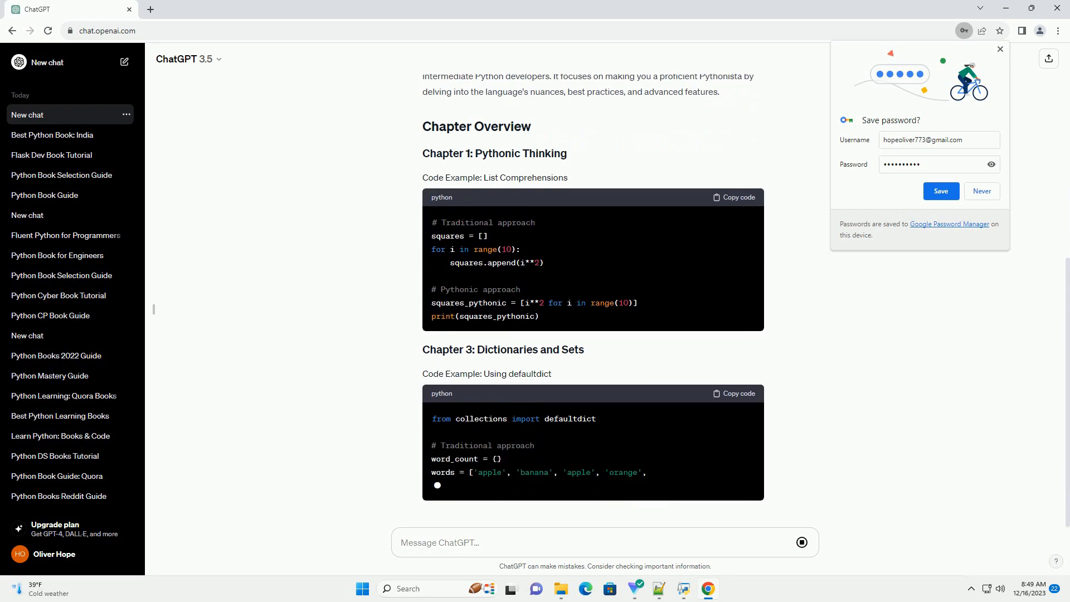
pyautogui.scroll(-3)
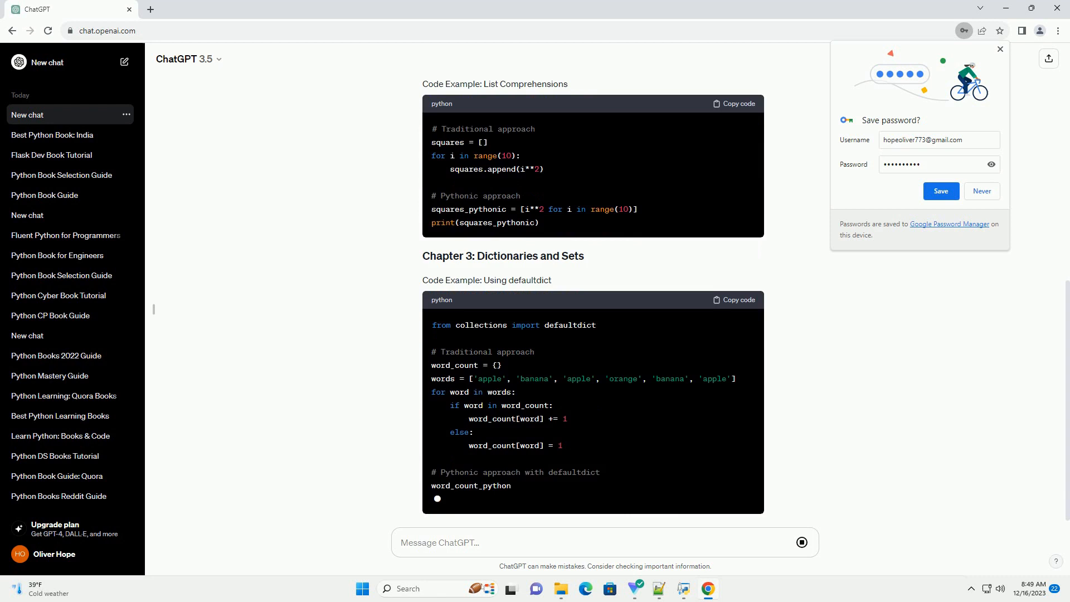
pyautogui.scroll(-3)
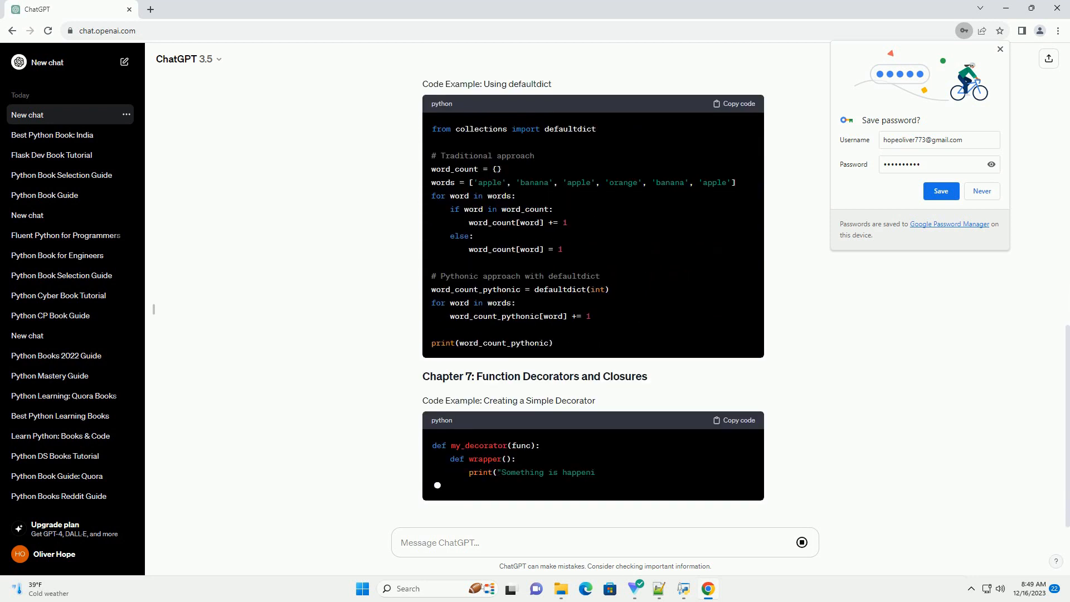
pyautogui.scroll(-3)
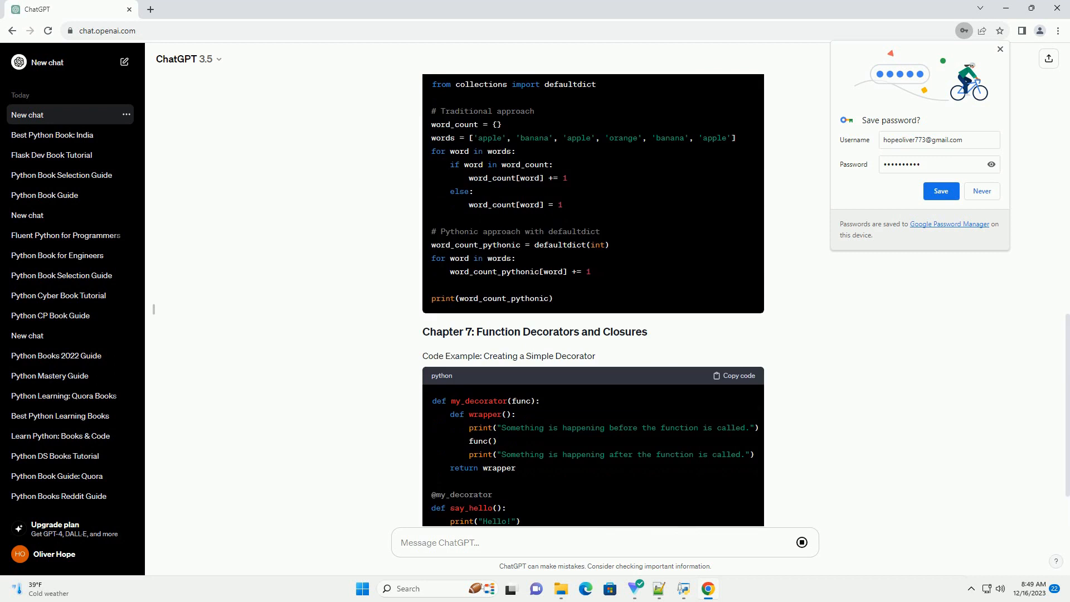
pyautogui.scroll(-3)
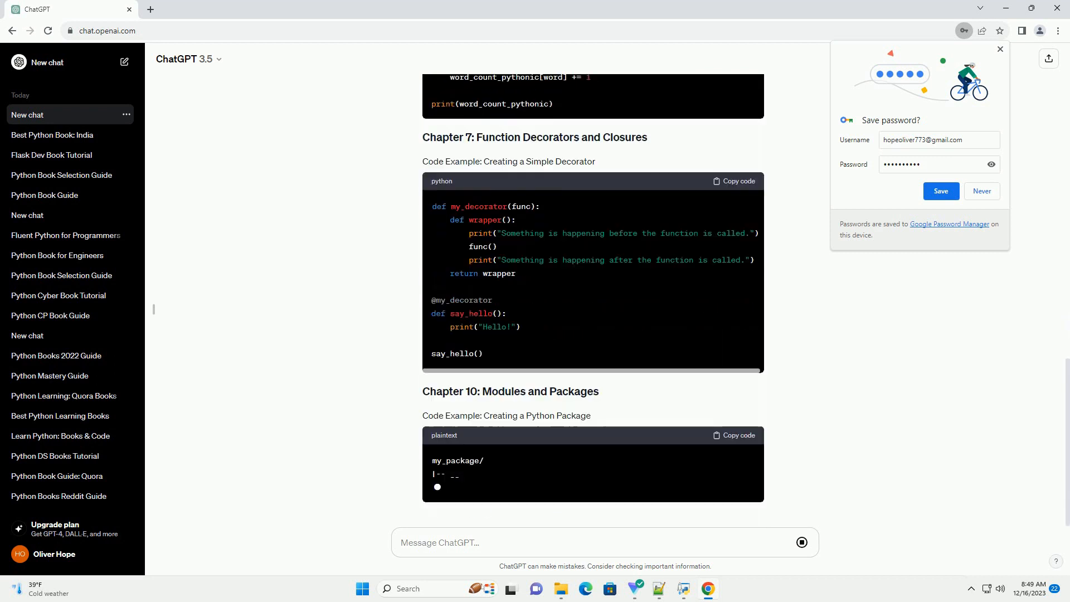
pyautogui.scroll(-3)
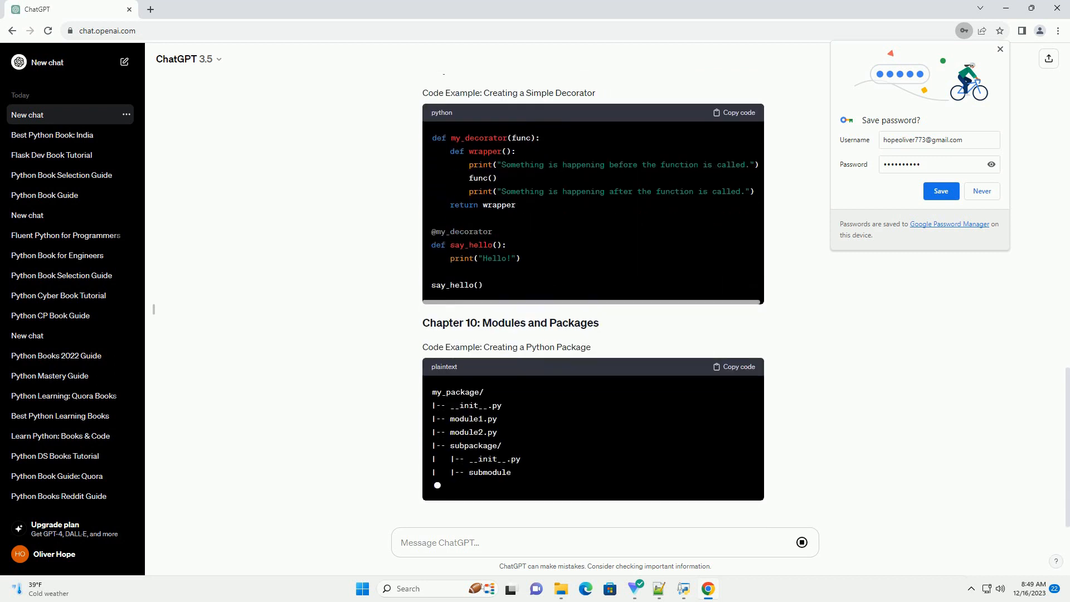
pyautogui.scroll(-3)
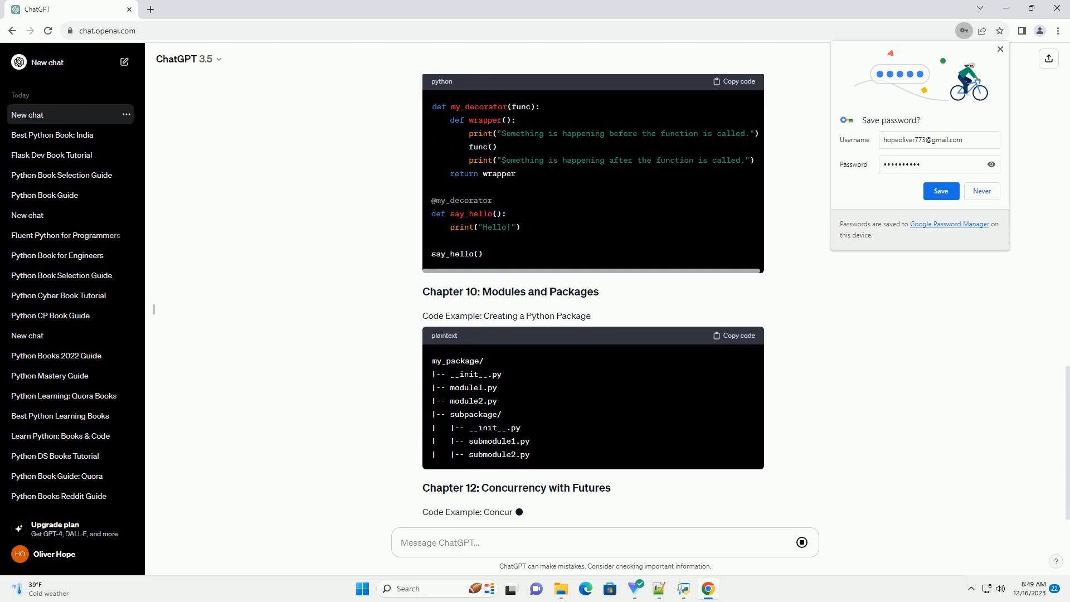
pyautogui.scroll(-3)
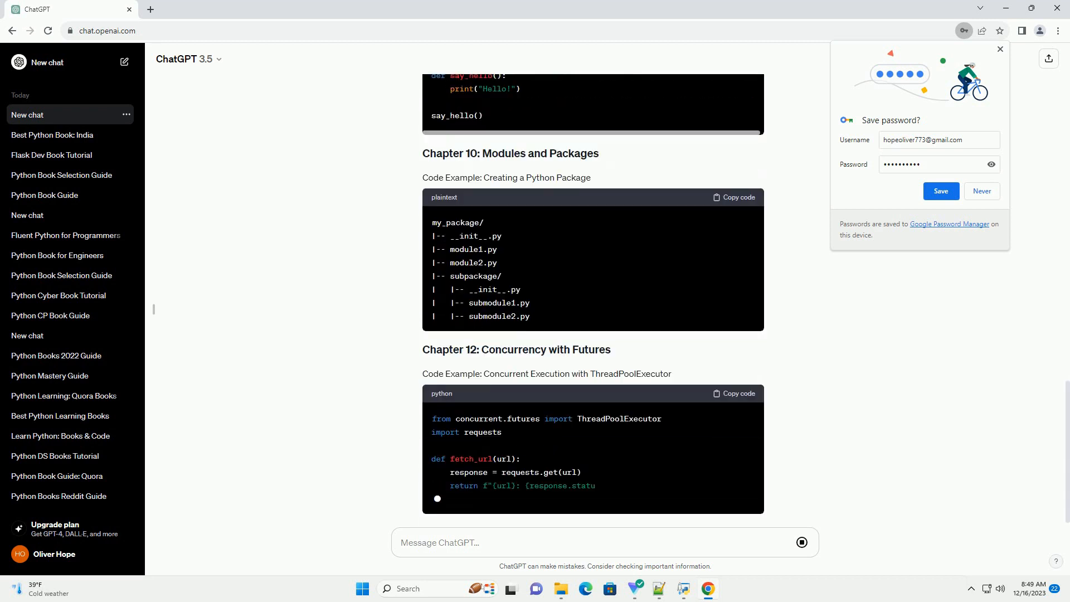
pyautogui.scroll(-3)
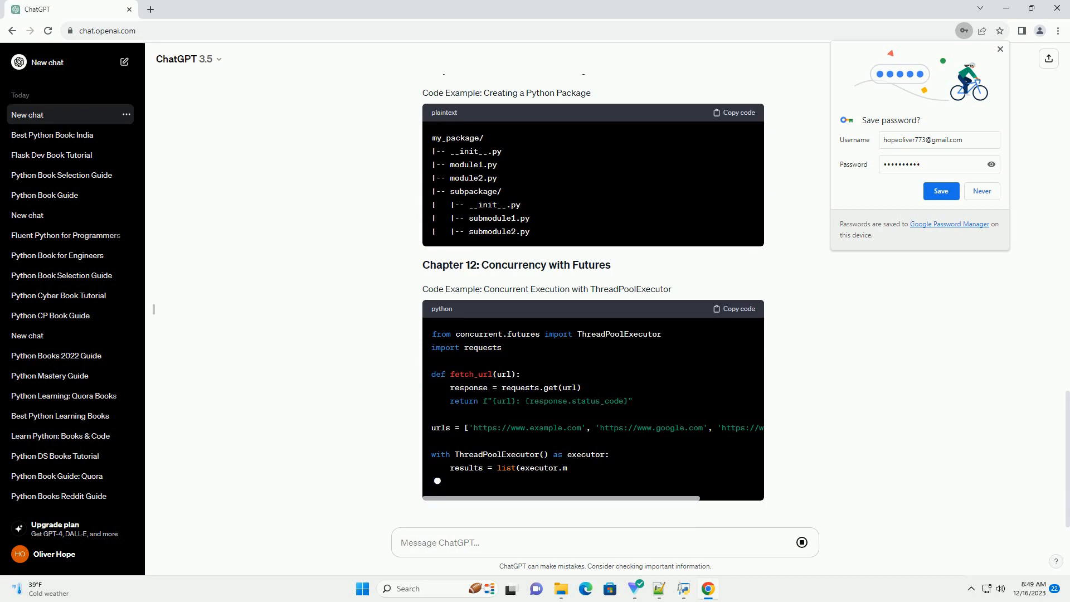